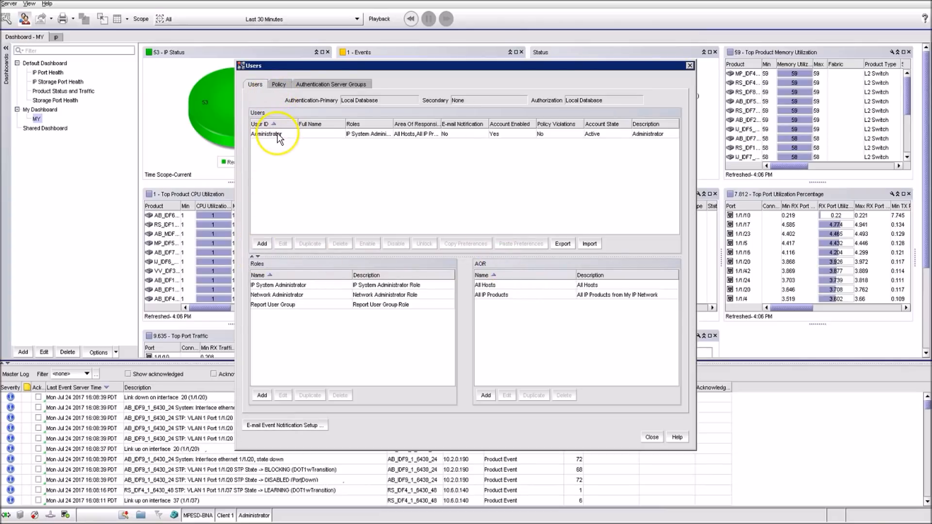
Select the Administrator account in the Users list and open it for editing.
{"action": "left_click", "coordinate": [276, 133]}
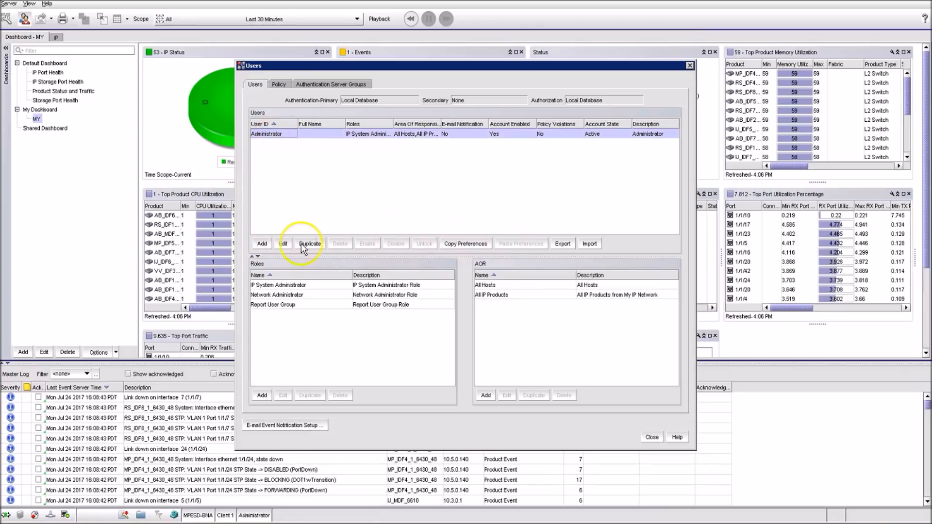
{"action": "left_click", "coordinate": [282, 243]}
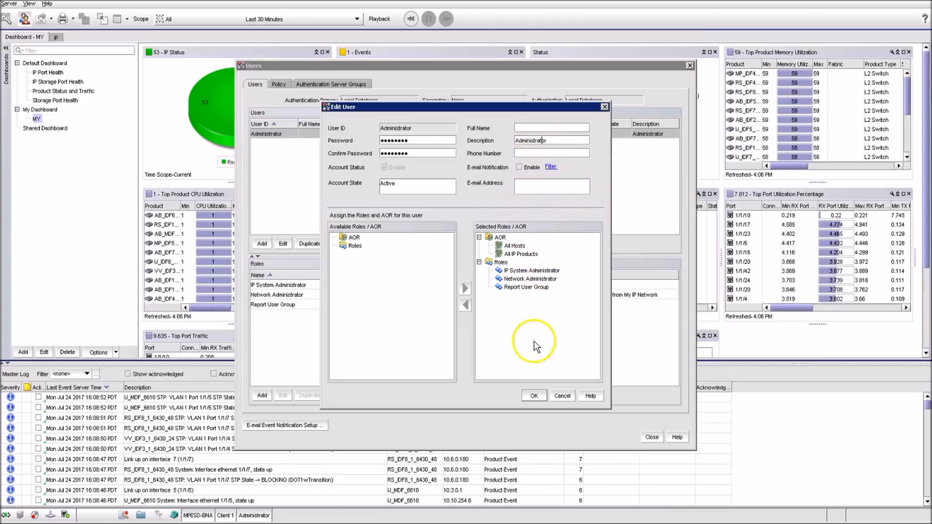
{"action": "mouse_move", "coordinate": [536, 345]}
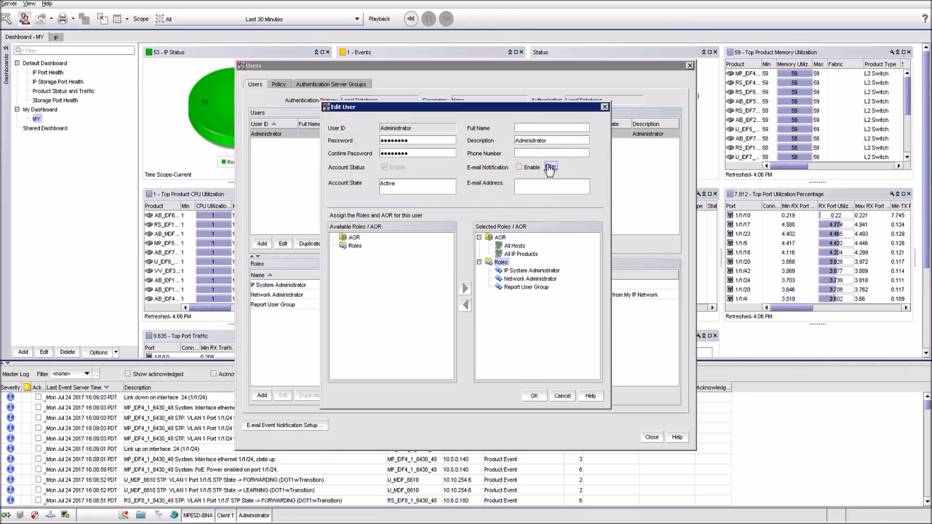
Open Define Filter for E-mail Notification, showing all IP products and event categories.
{"action": "left_click", "coordinate": [549, 167]}
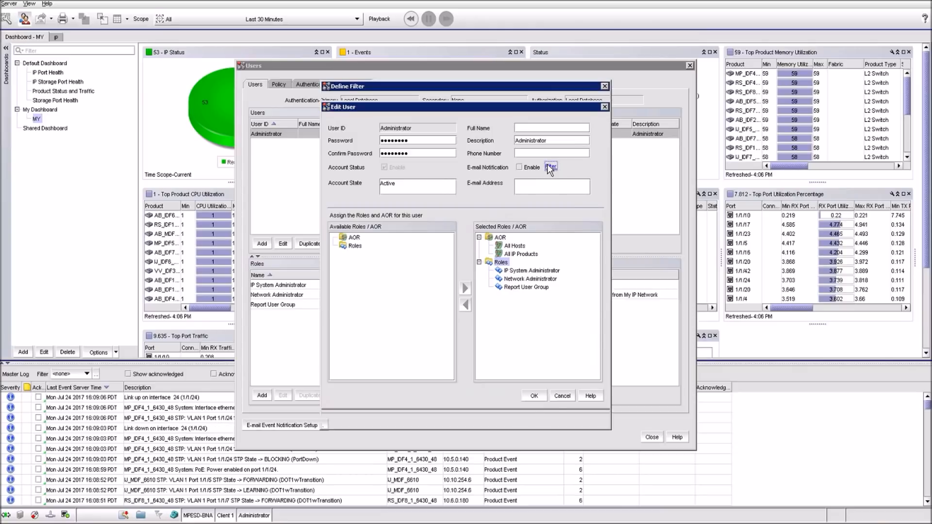
{"action": "left_click", "coordinate": [549, 167]}
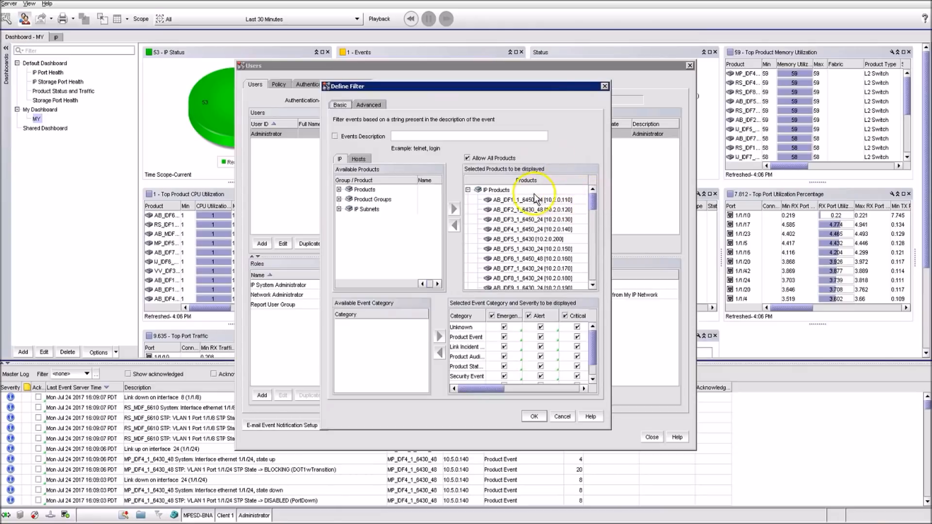